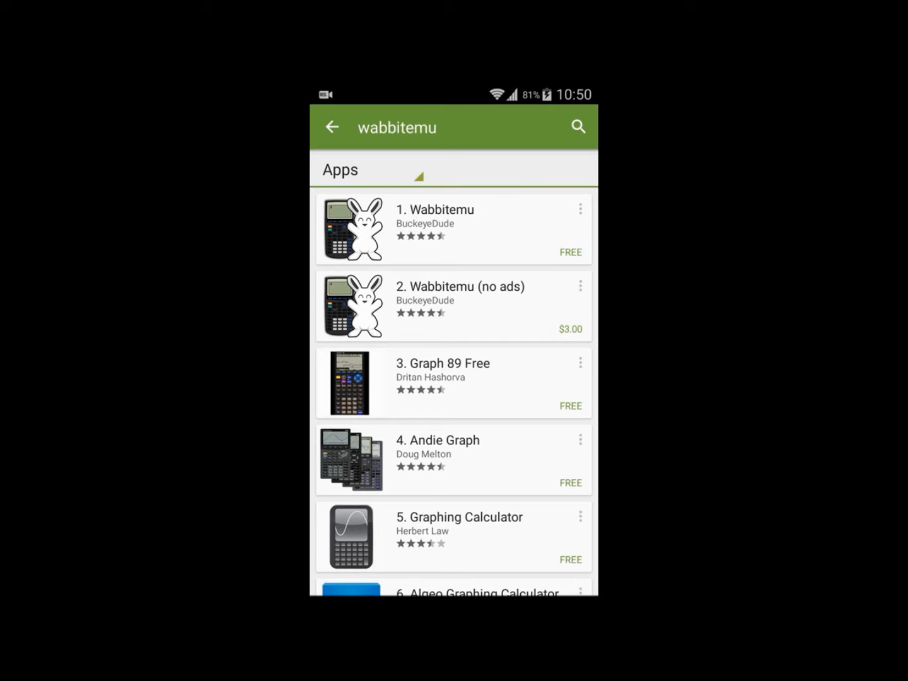
- Install the free Wabbitemu emulator from its Google Play store page
click(441, 229)
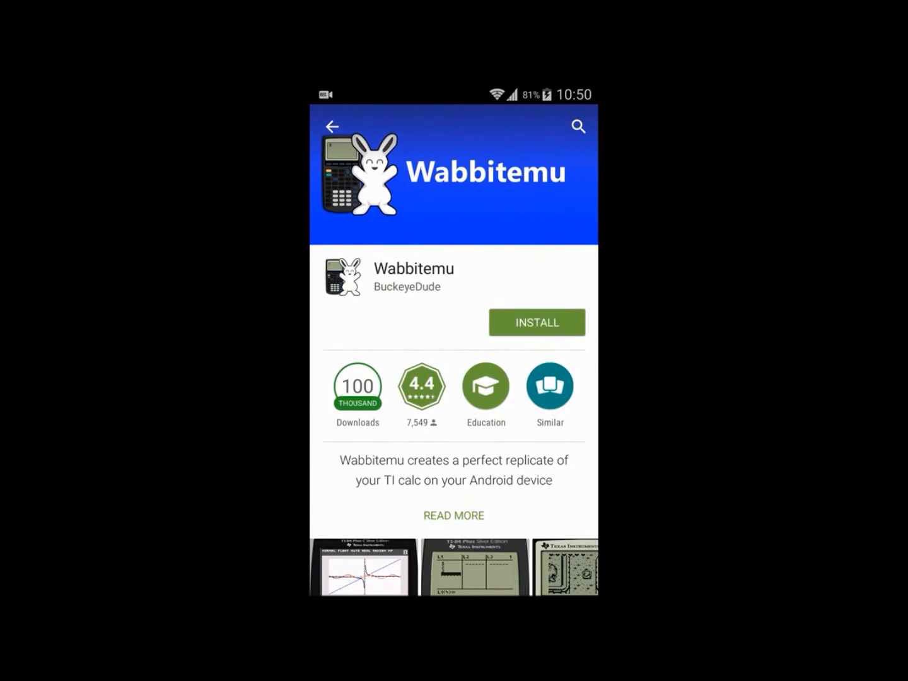
click(536, 322)
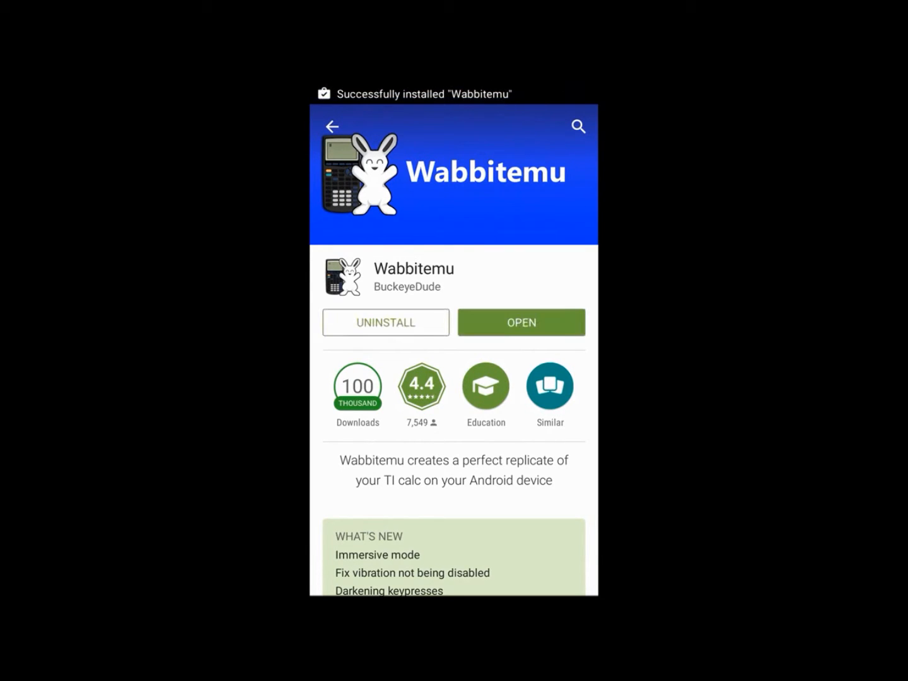
- Launch Wabbitemu and choose to create a ROM using open source software
click(521, 323)
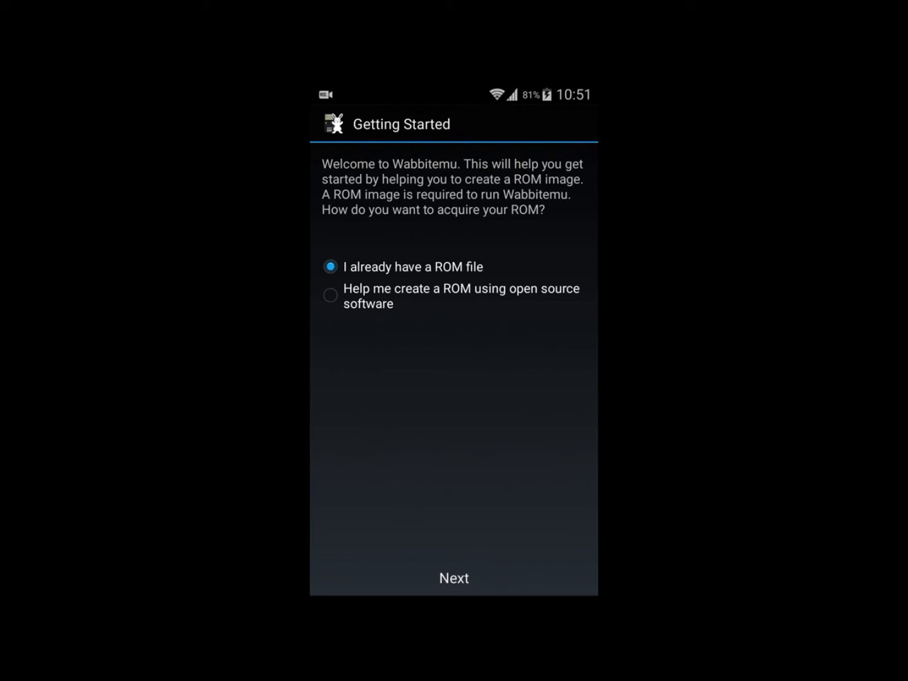
click(330, 295)
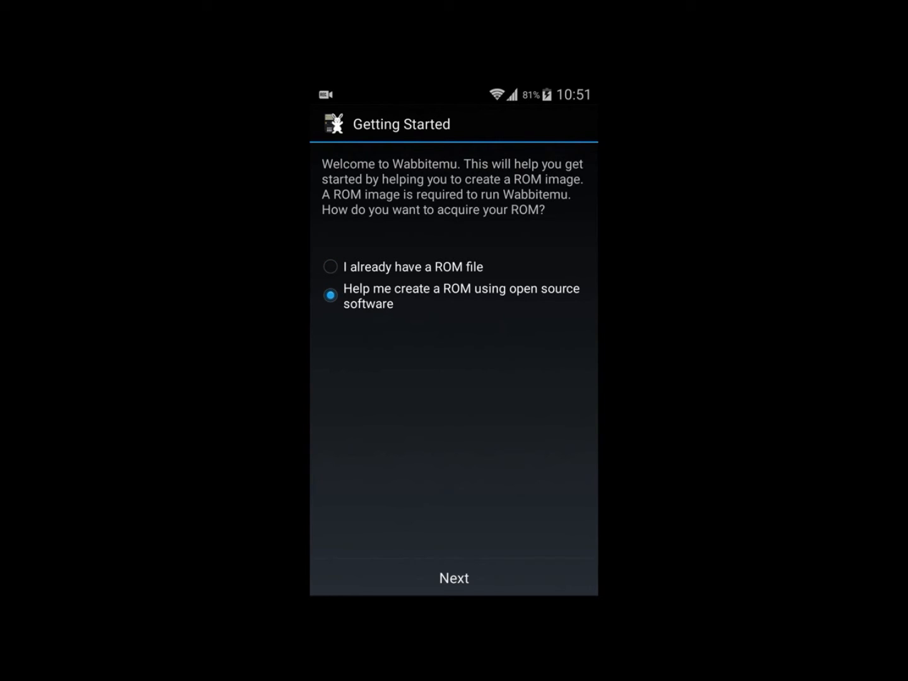
click(453, 578)
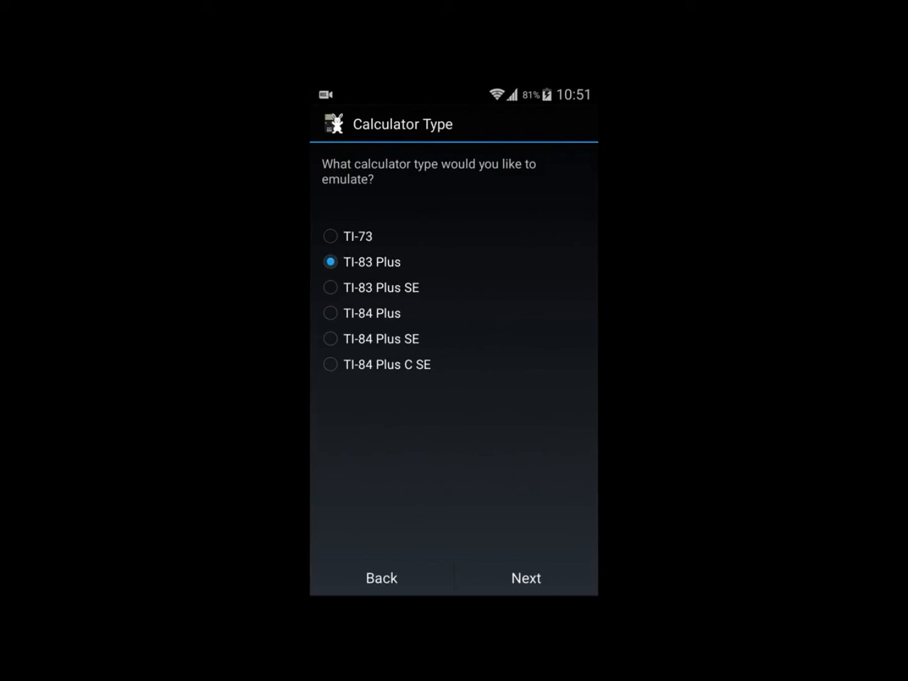
- Emulate a TI-83 Plus SE with downloaded OS version 1.19 and finish setup
click(331, 288)
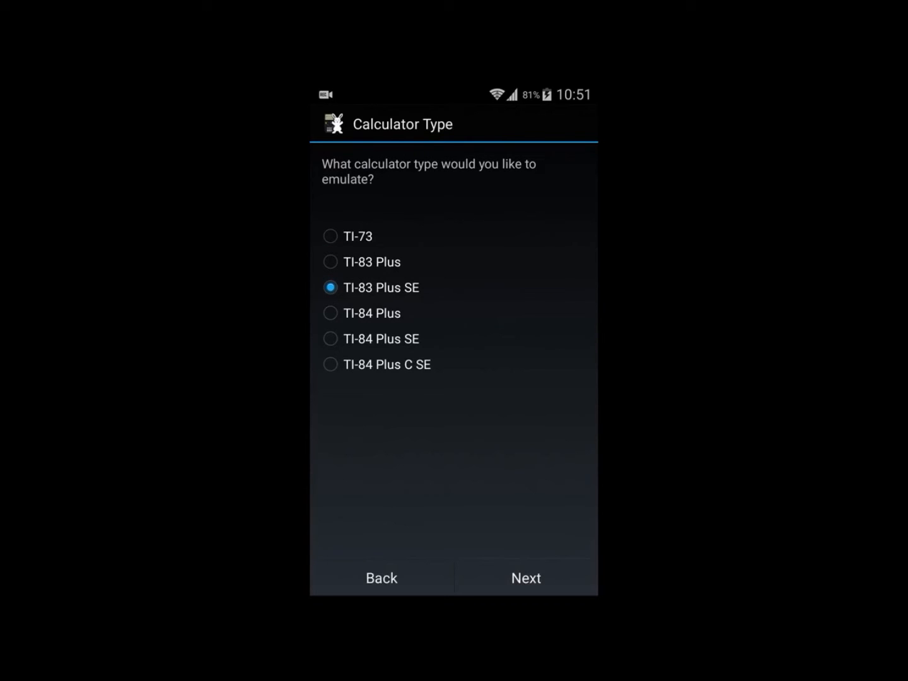
click(526, 578)
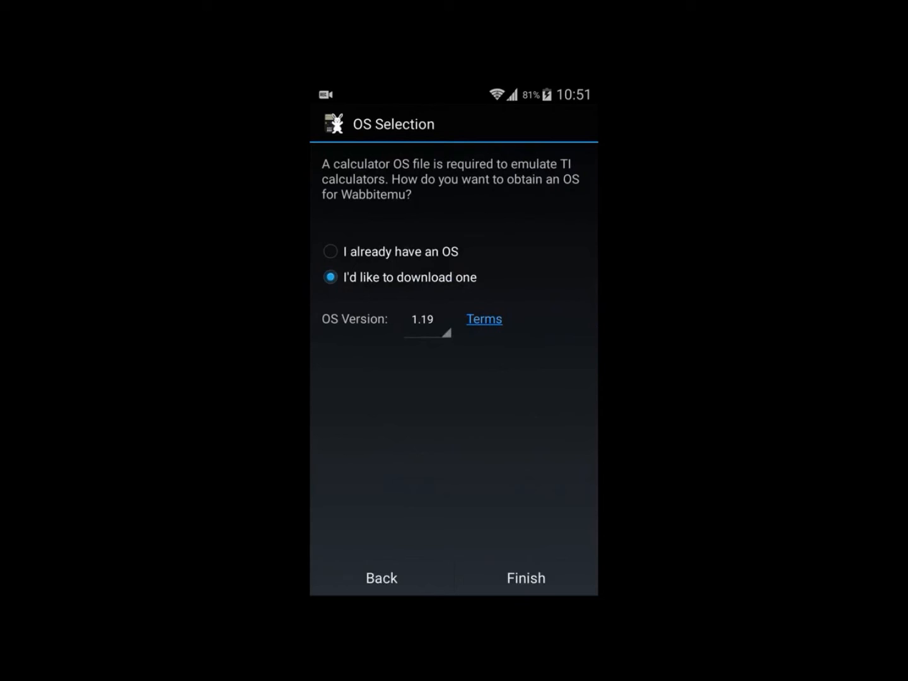
click(429, 319)
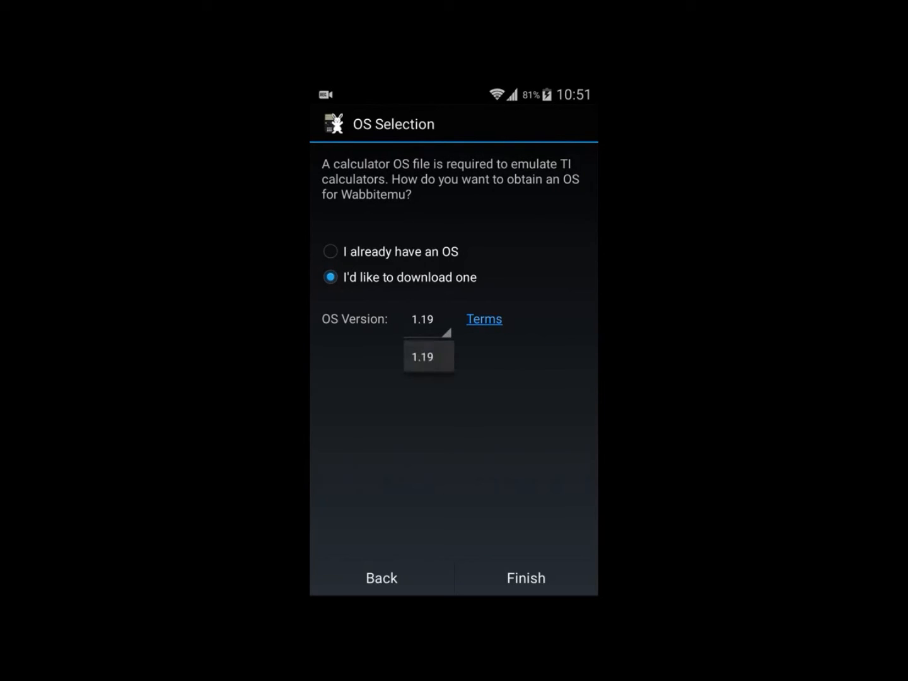
click(429, 356)
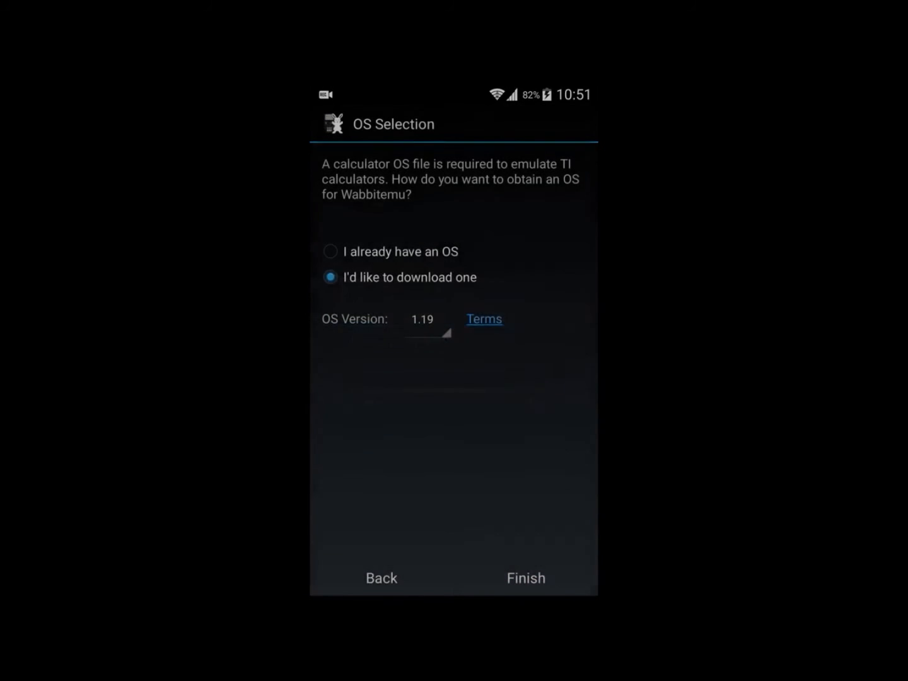
click(525, 578)
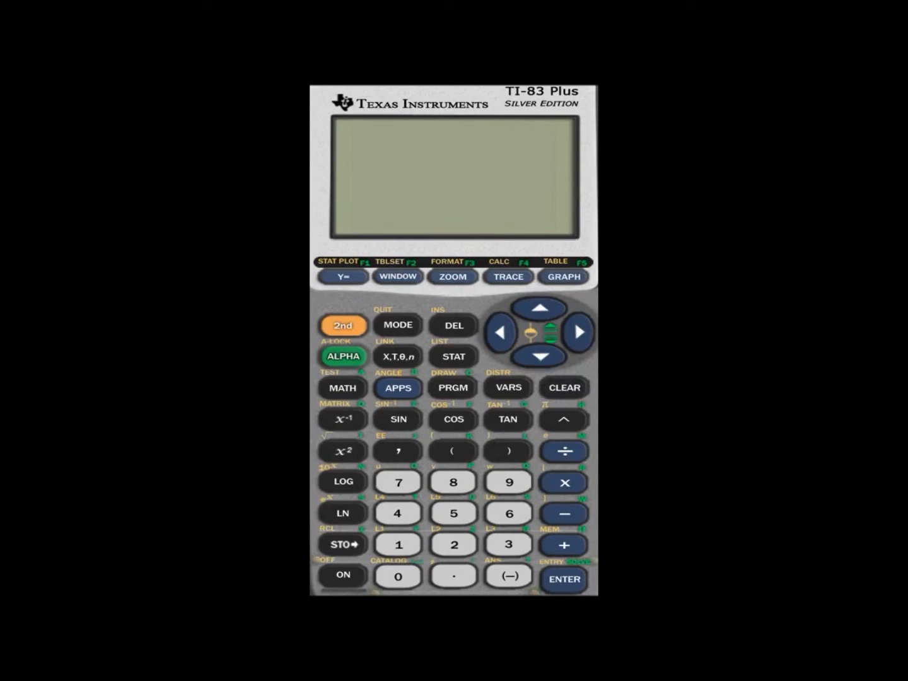
- Graph a parabola, compute a result of 78 on the home screen, then clear it
click(342, 276)
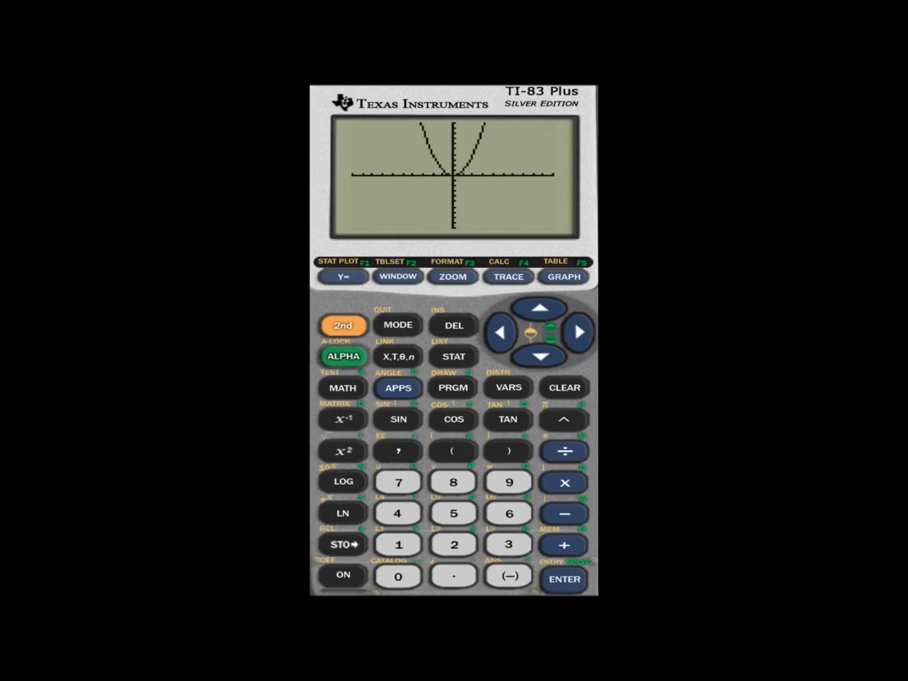
click(341, 277)
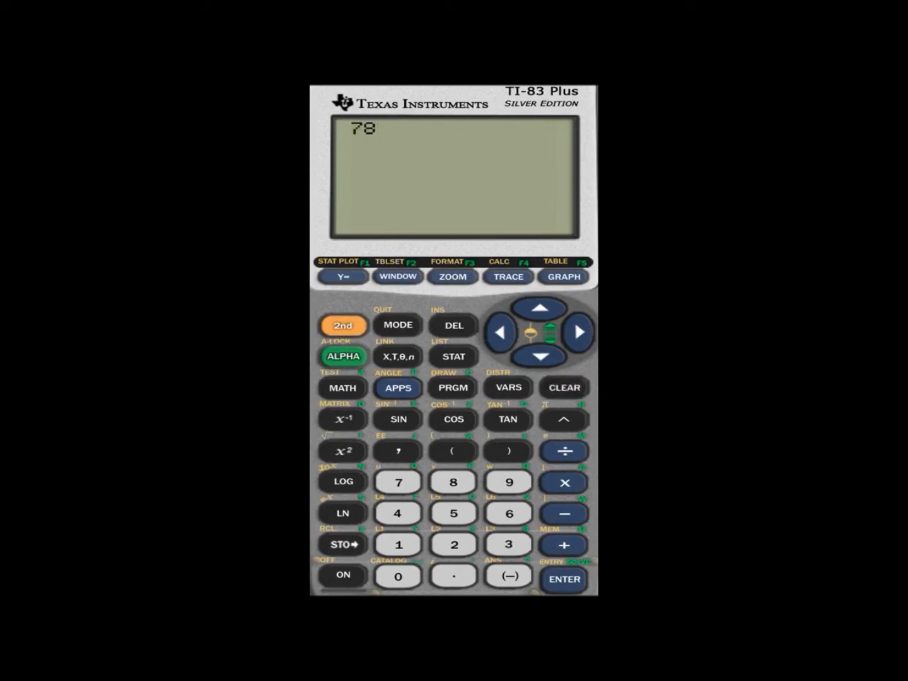
click(563, 387)
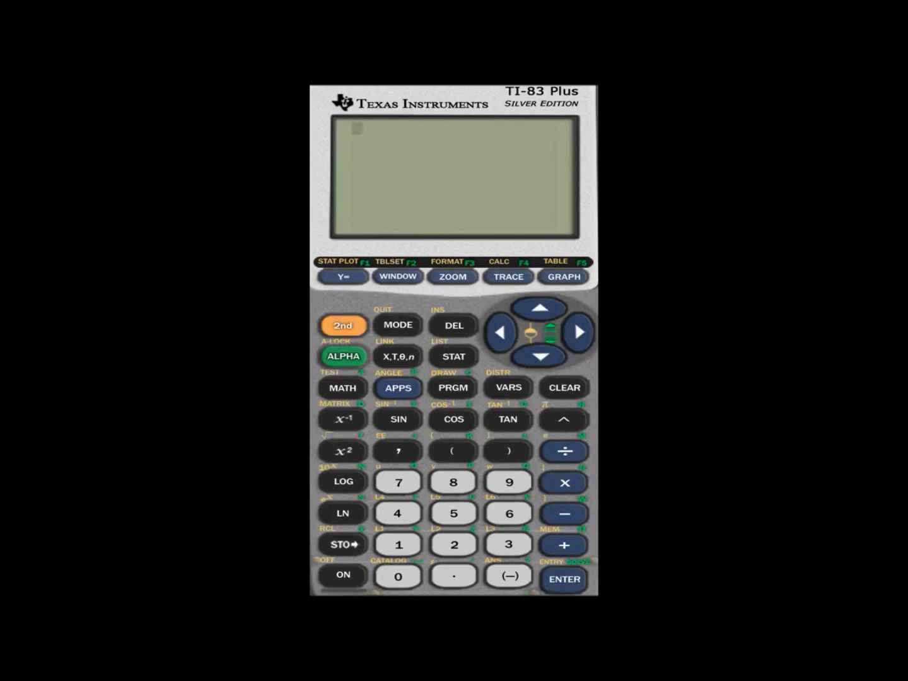